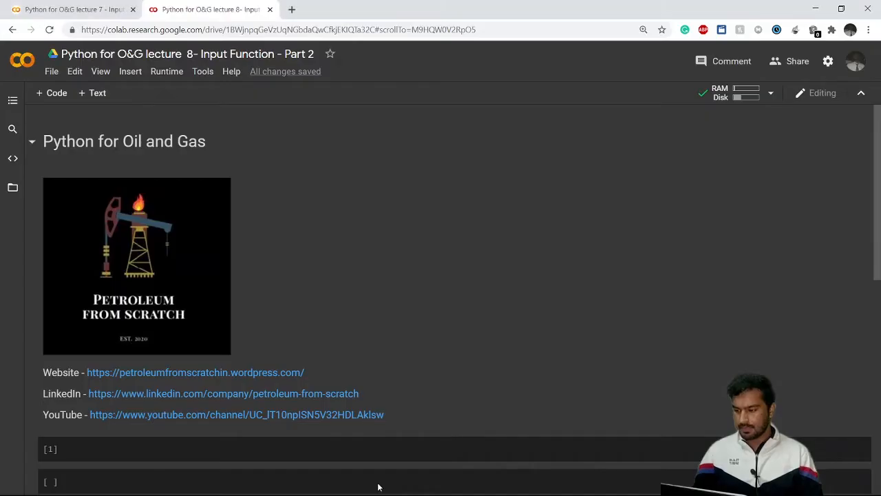
mouse_move(401, 410)
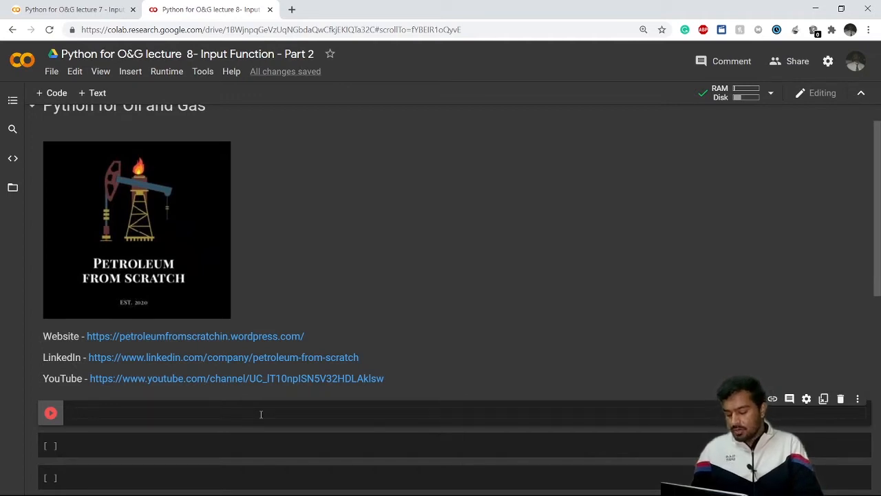
Write branch, sub = input('What is your engineering branch and which subject do you like the most?') and run it
text(bra)
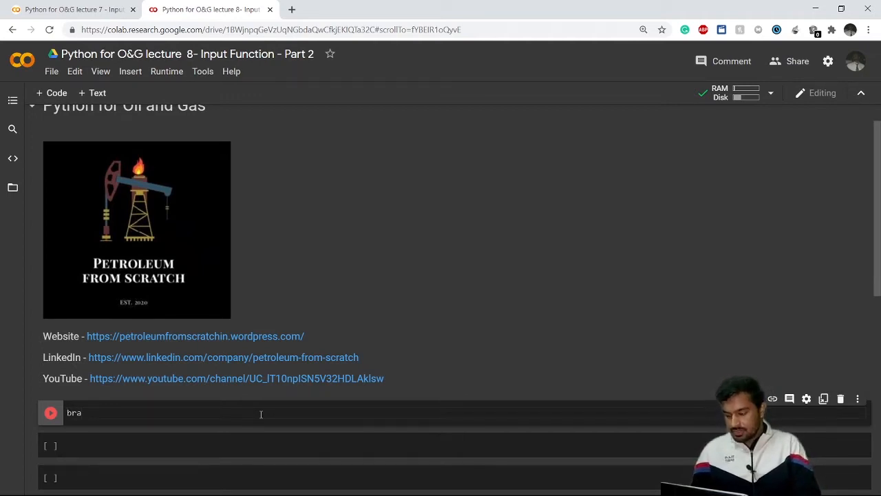
text(nch, sub)
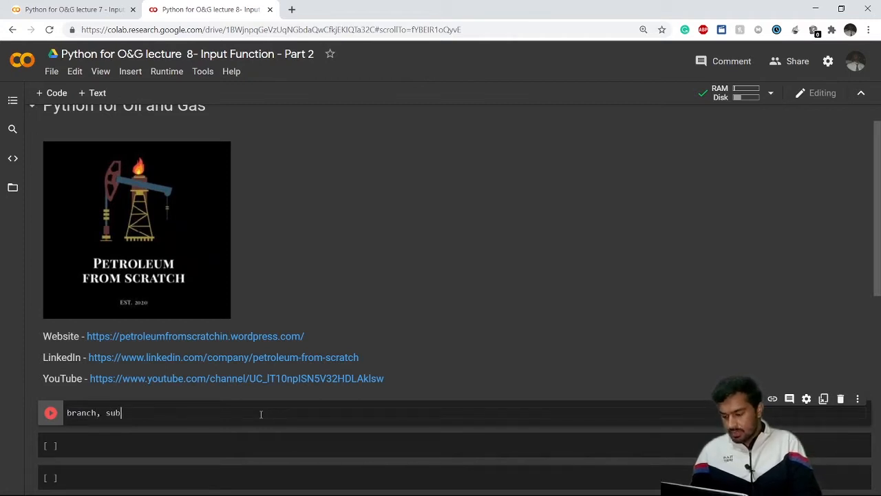
text(=)
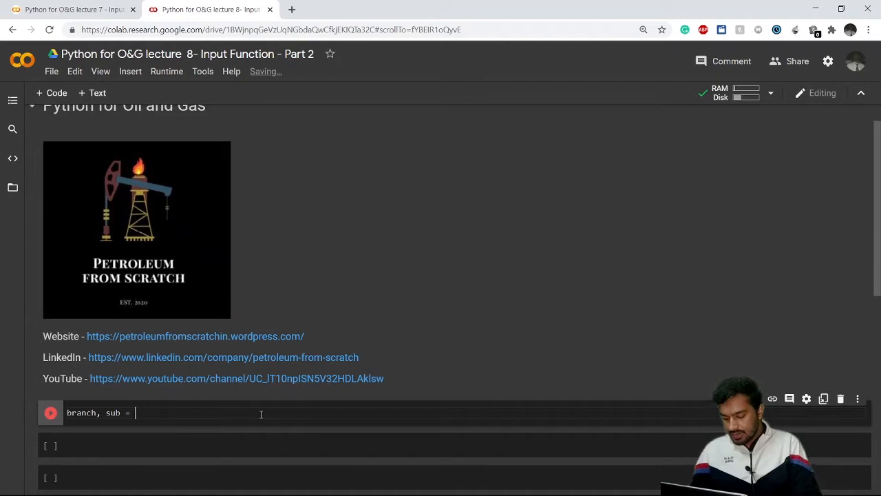
text(input())
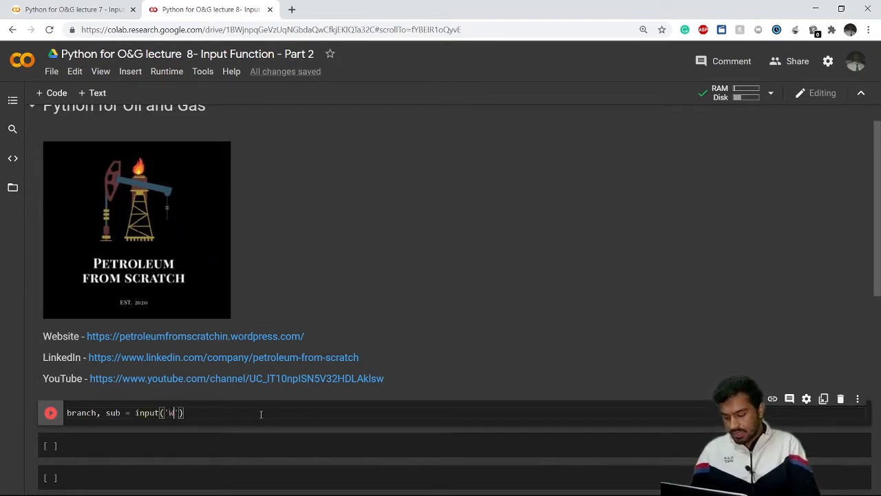
text(What is your engineering)
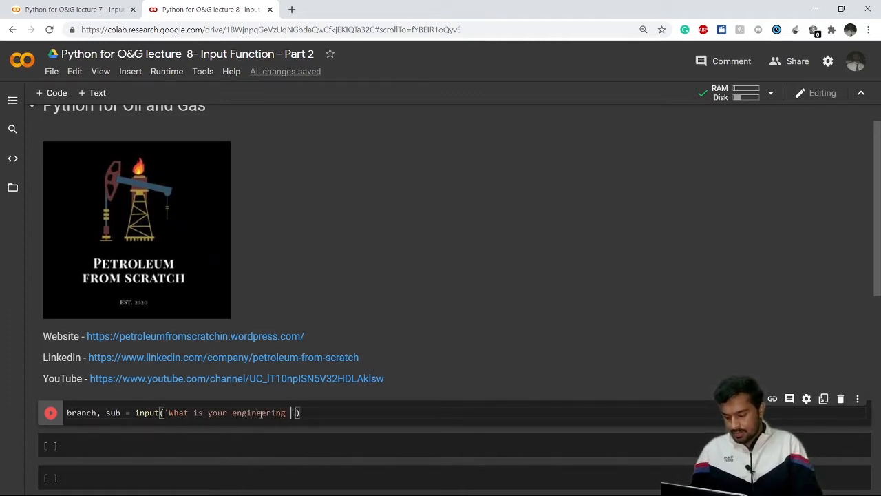
text(branch and)
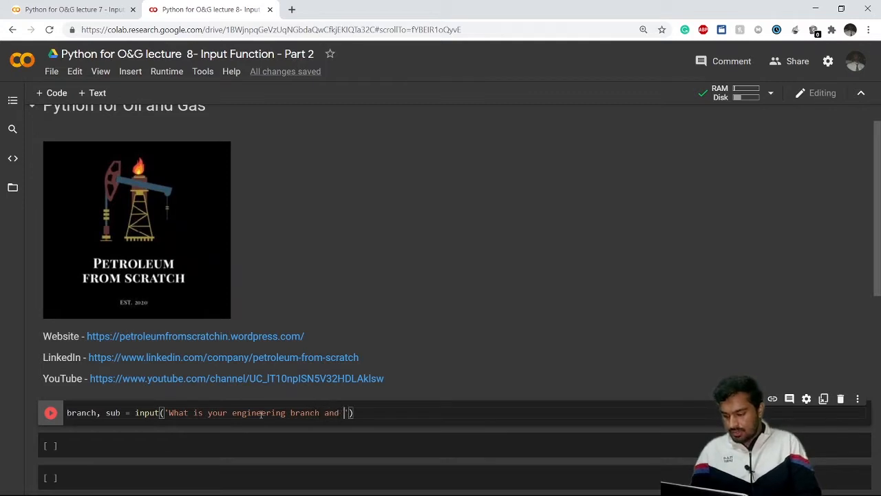
text(wha)
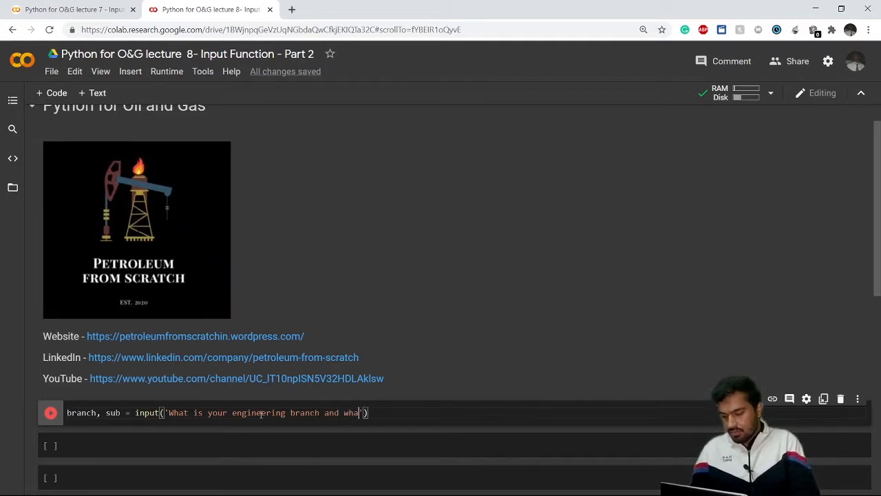
key(Backspace)
text(ich subject do you like t)
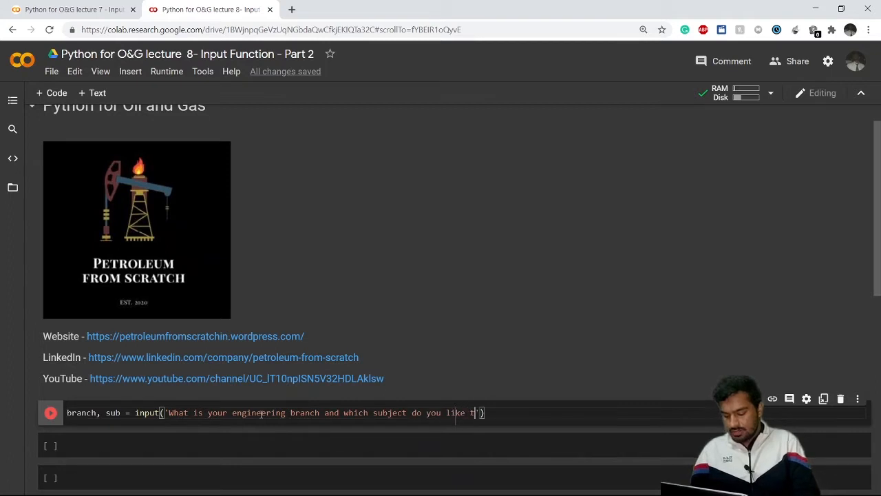
text(he most)
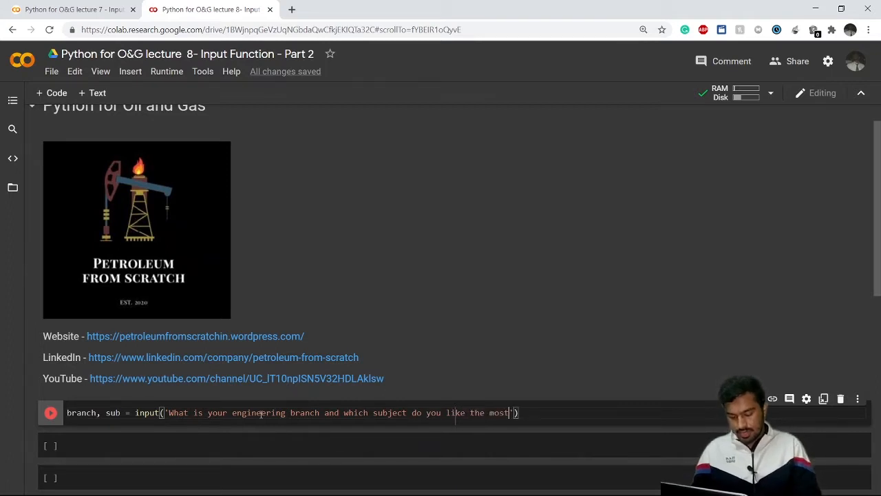
text(?)
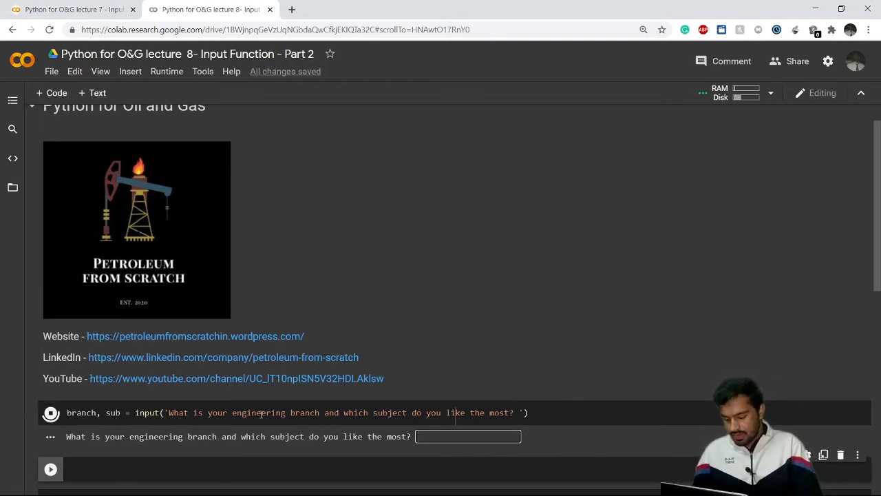
Answer 'Petroleum Reservoir' and scroll to the 'too many values to unpack' ValueError traceback
text(Petrole)
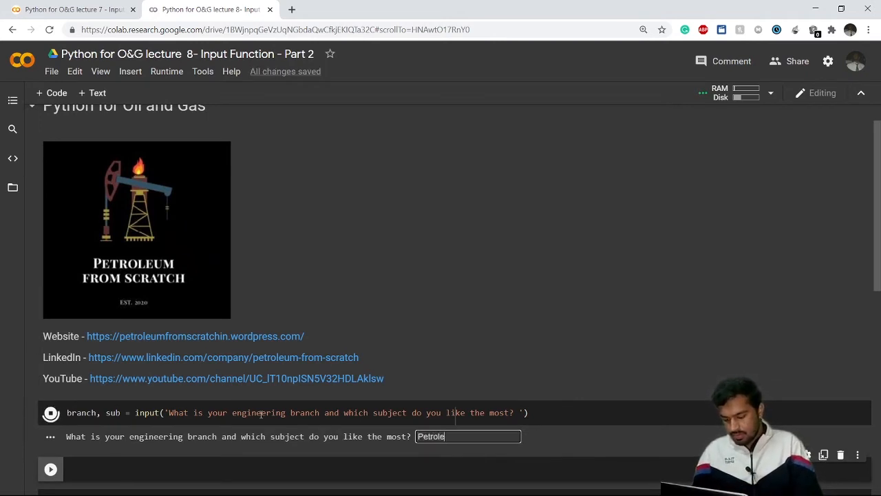
text(um)
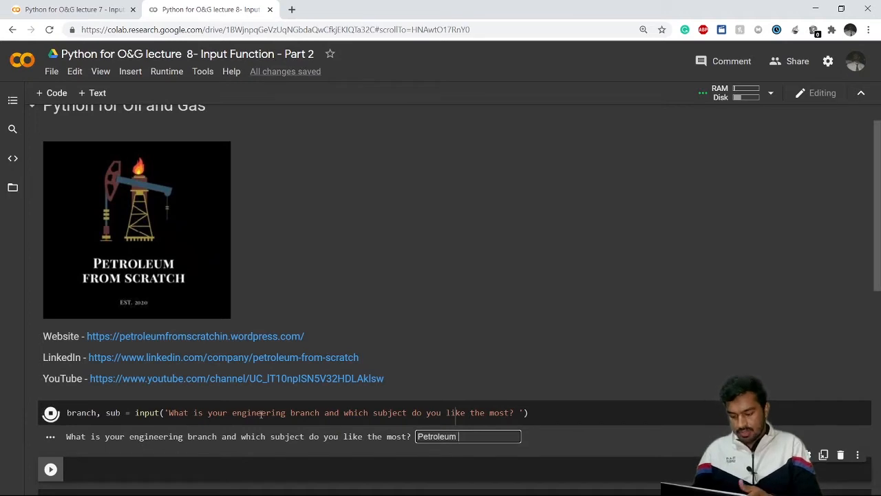
text(R)
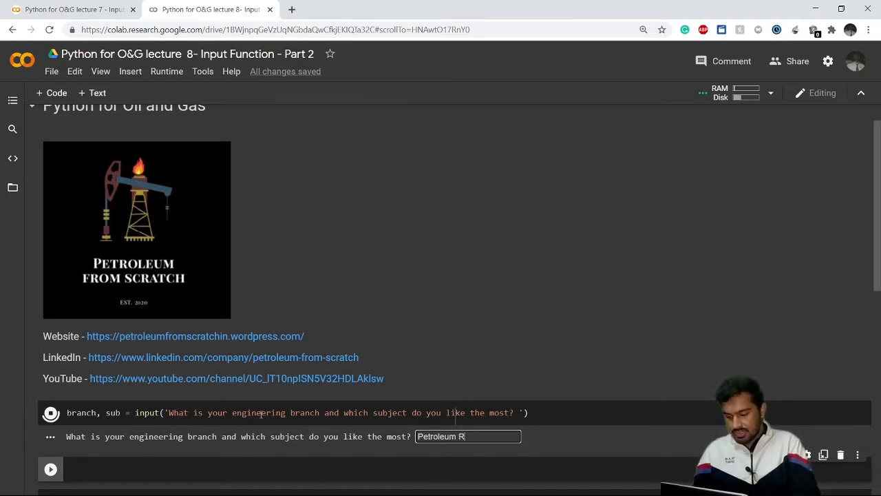
text(eservoir)
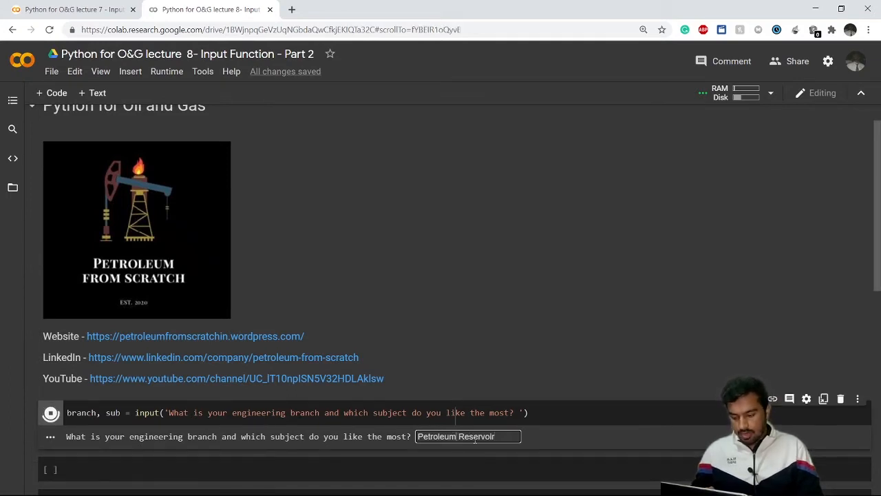
key(Enter)
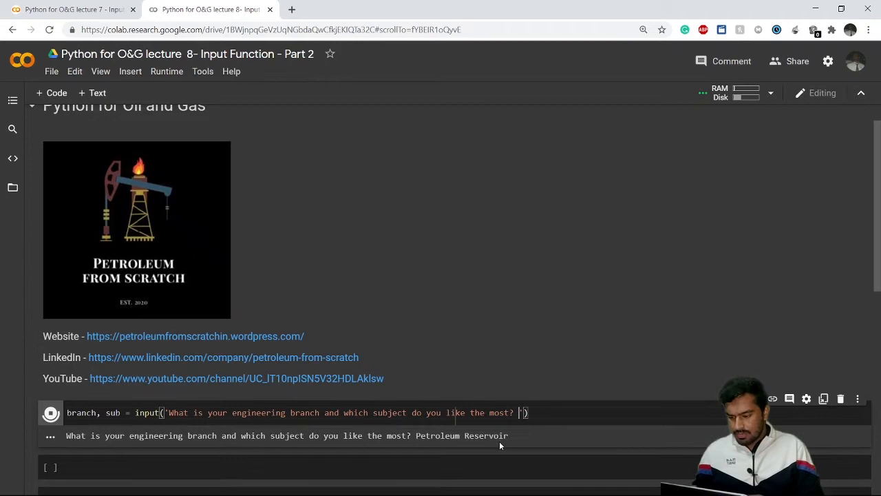
click(50, 412)
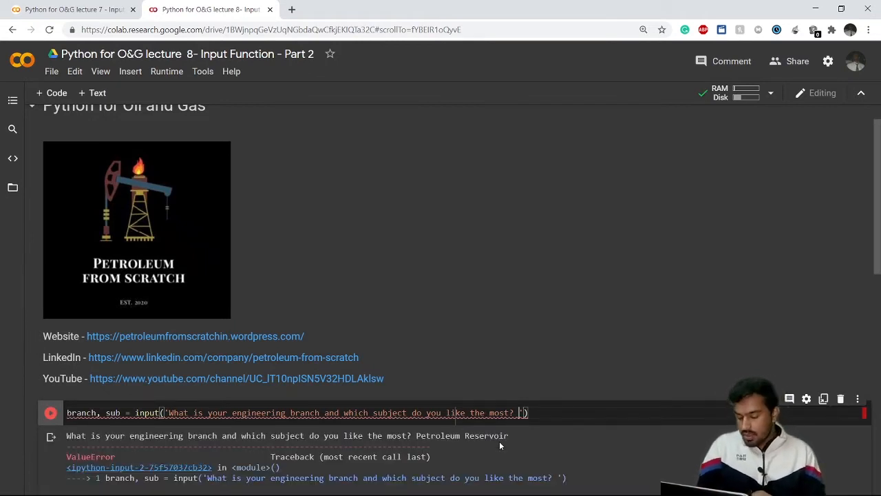
scroll(down, 3)
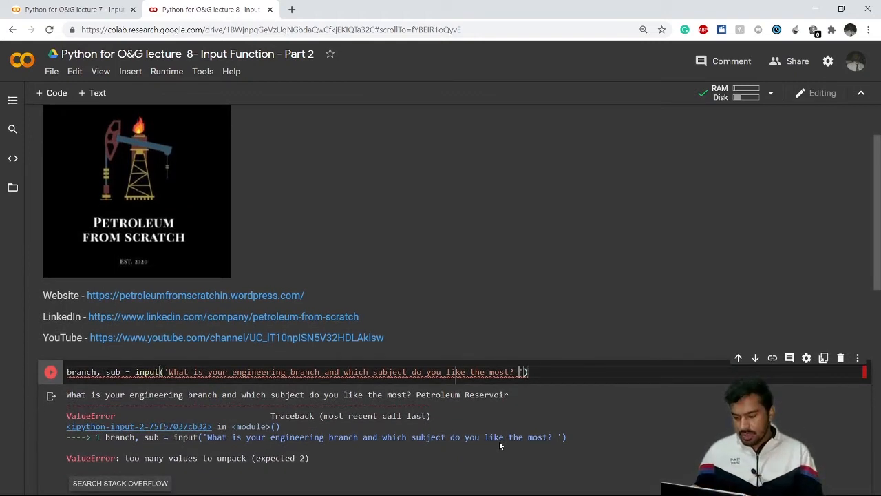
scroll(down, 3)
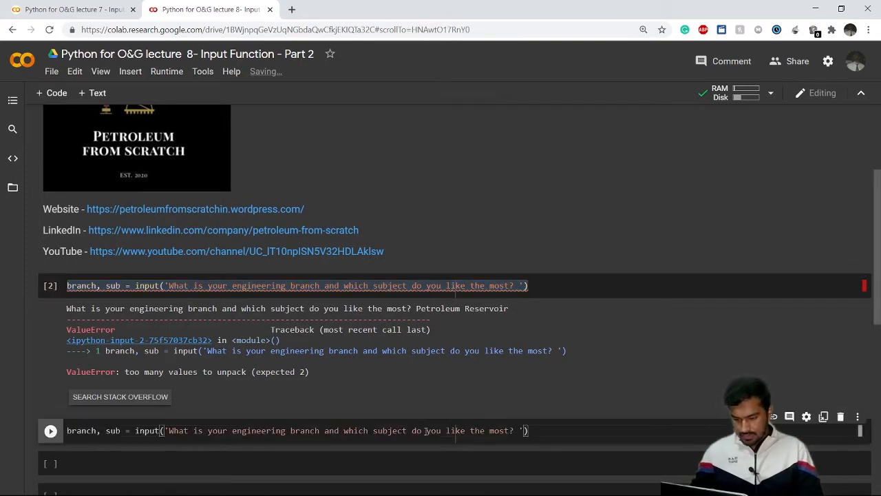
Append .split() to the input line, rerun it, and answer 'Petroleum Reservoir'
text(.spli)
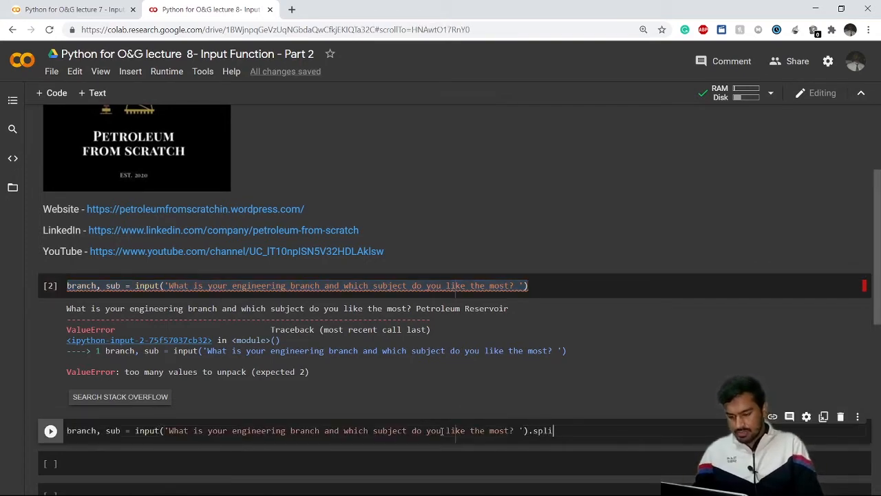
text(t())
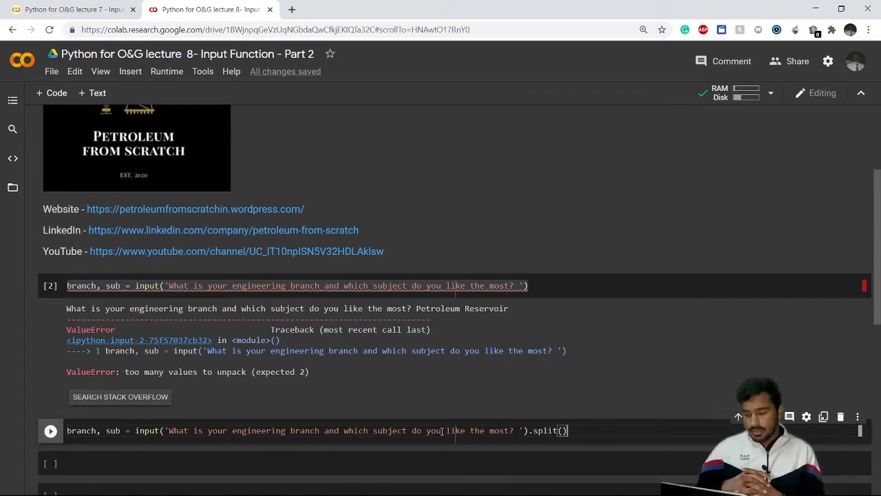
click(50, 430)
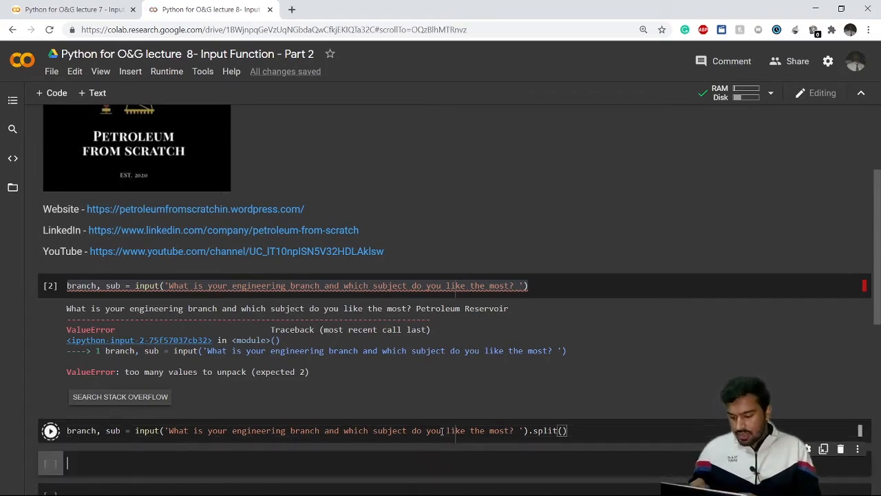
click(50, 431)
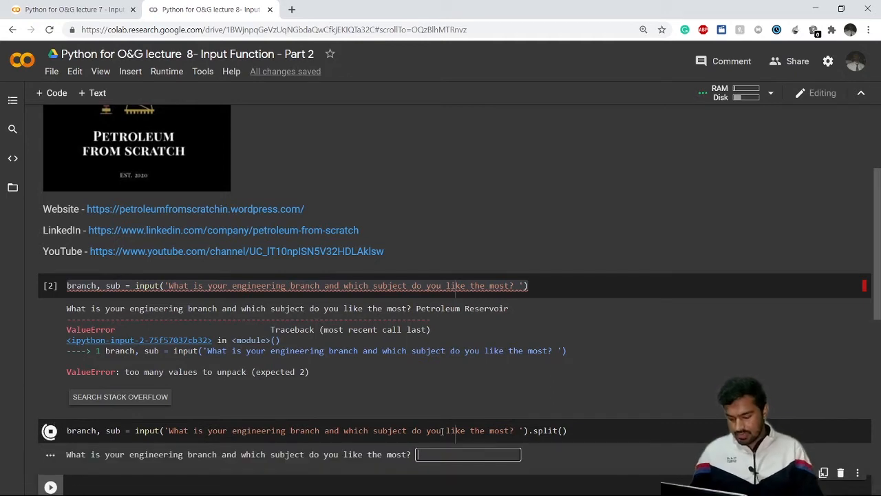
text(Petroleum R)
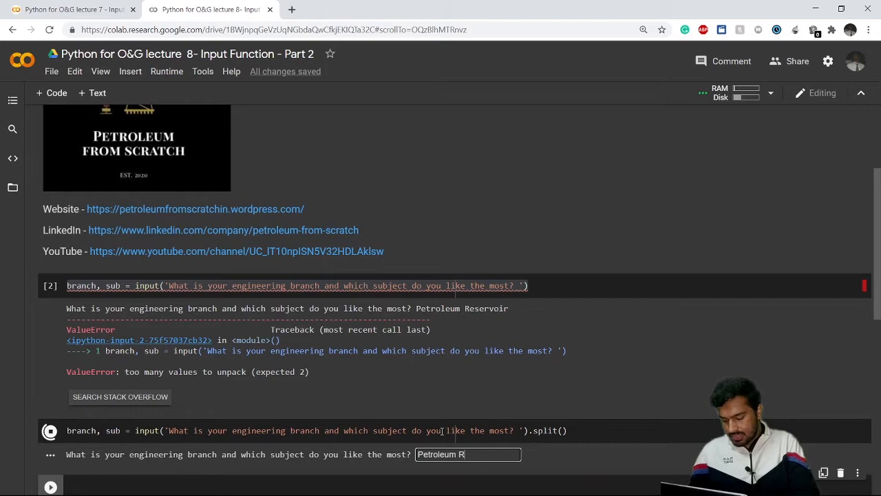
text(eservoir)
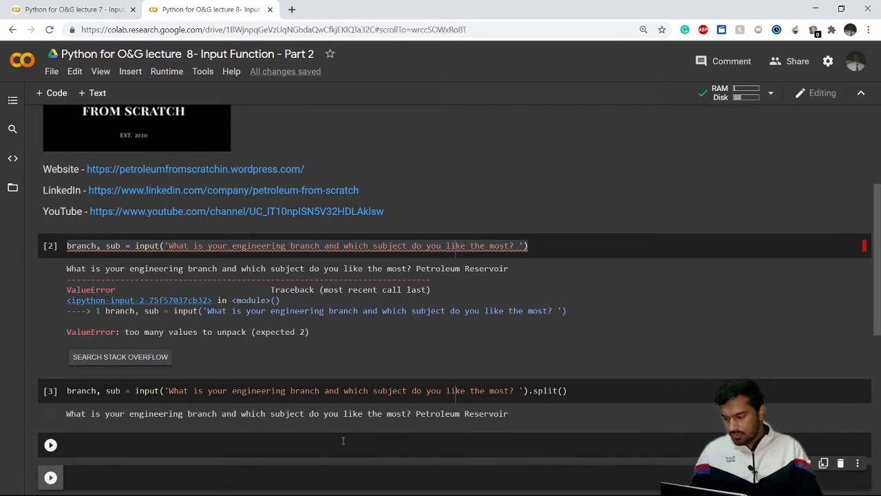
Run print(branch) and print(sub) cells, showing 'Petroleum' and 'Reservoir'
text(print)
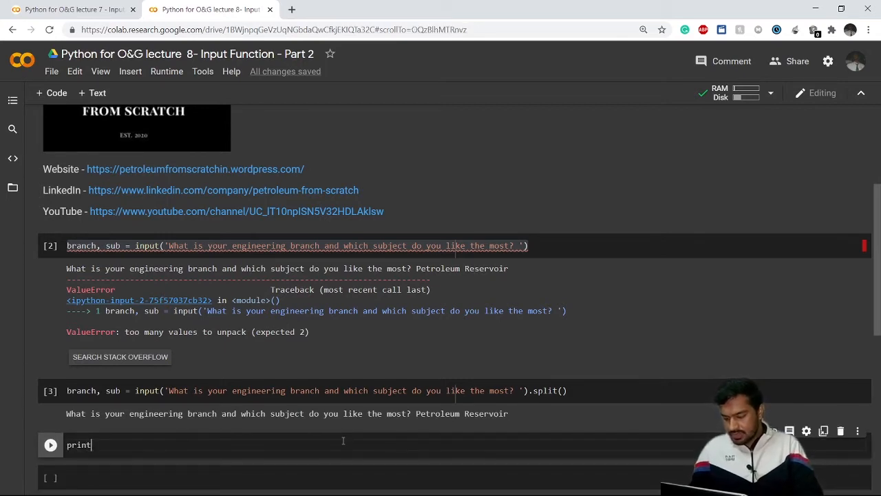
text((branch)
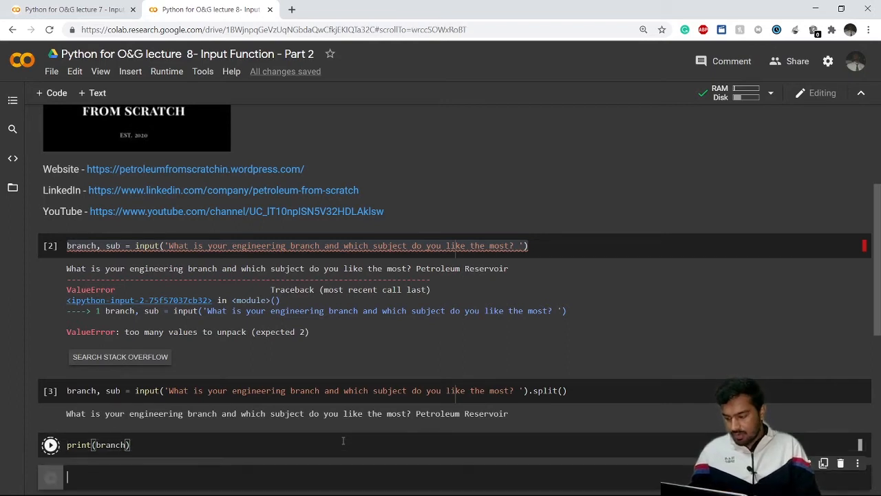
text(print())
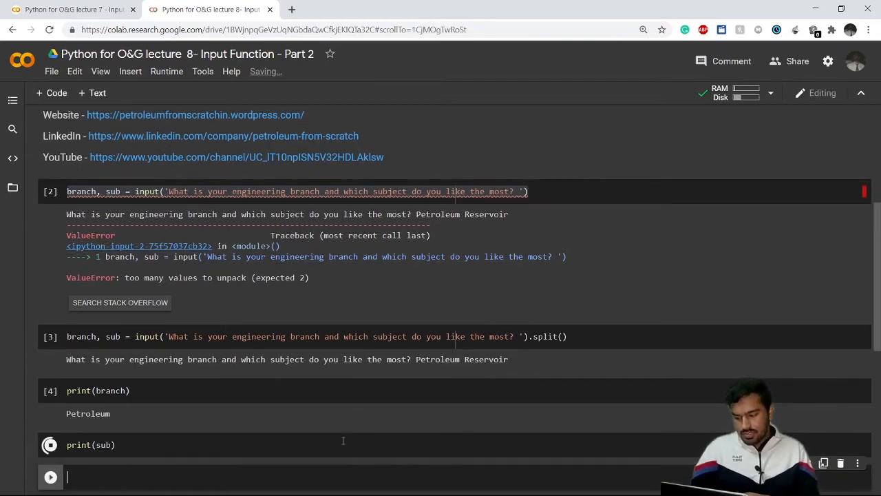
click(50, 444)
text(branch, sub = input('What is your engineering branch and which subject do you like the most? ').split())
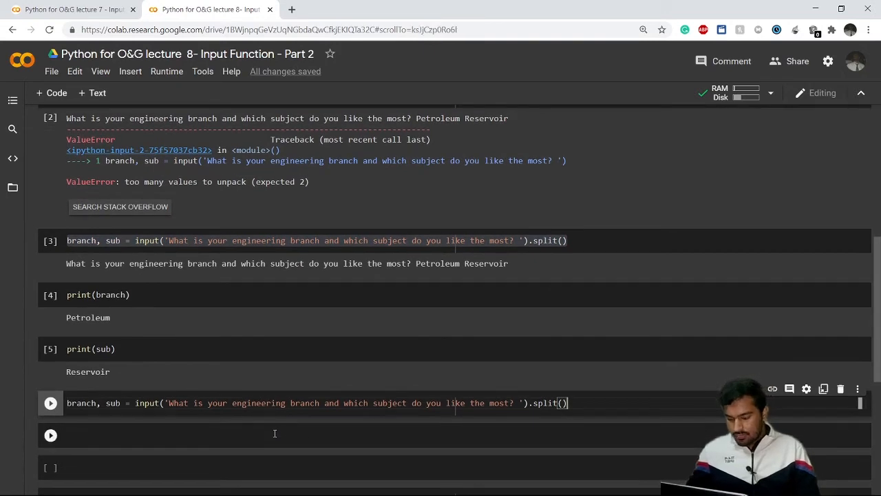
Run the copied split cell and answer 'PetroleumReservoir', getting 'not enough values to unpack'
click(50, 402)
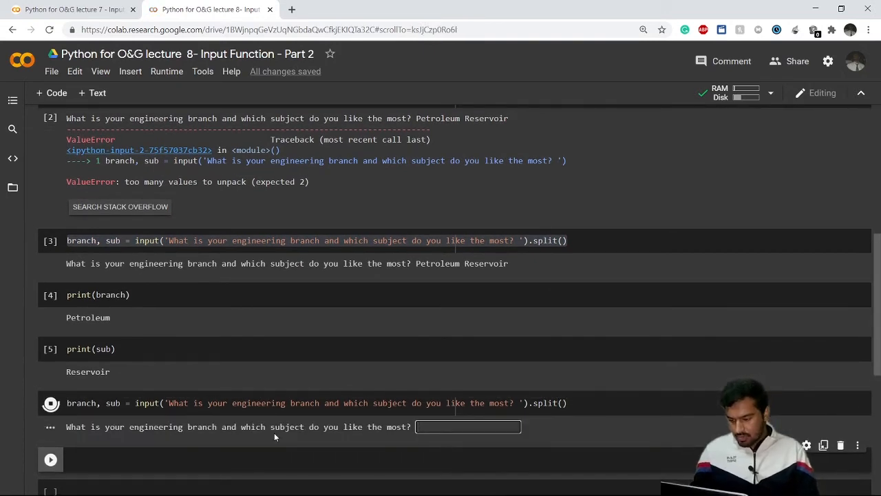
text(Petroleum)
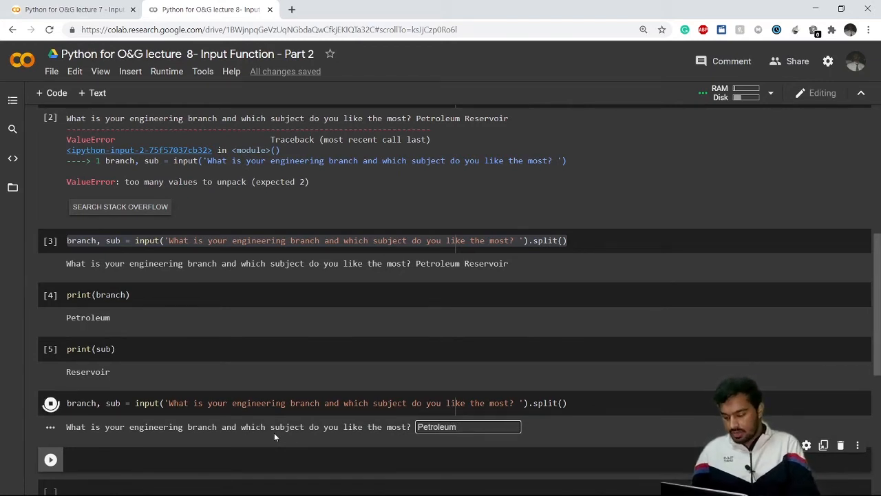
text(Reservoir)
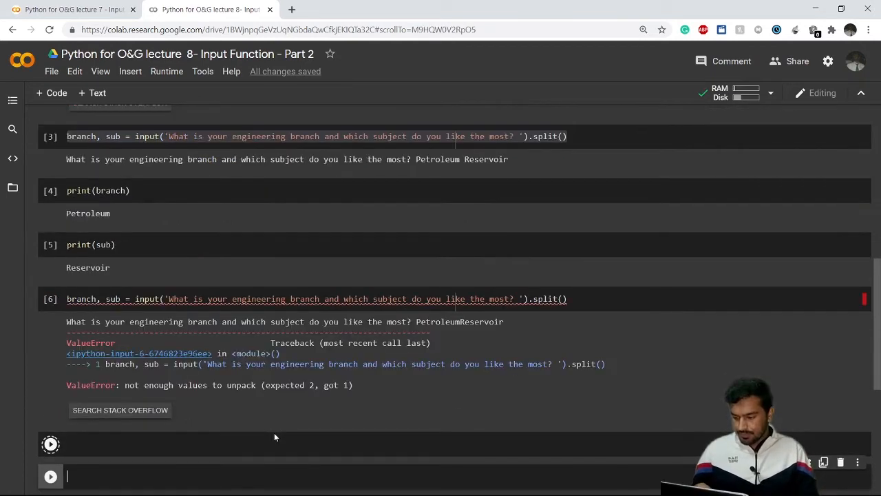
Highlight split() and place the branch, sub input-split line in a new cell below
click(50, 299)
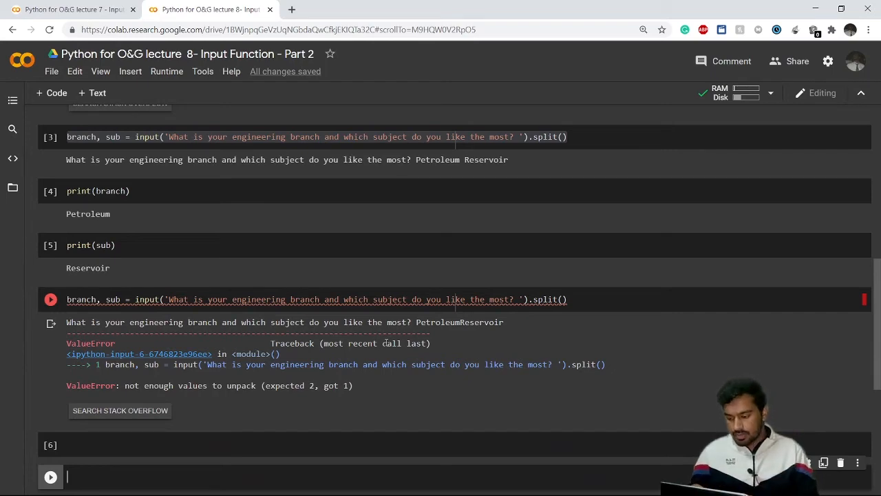
scroll(down, 3)
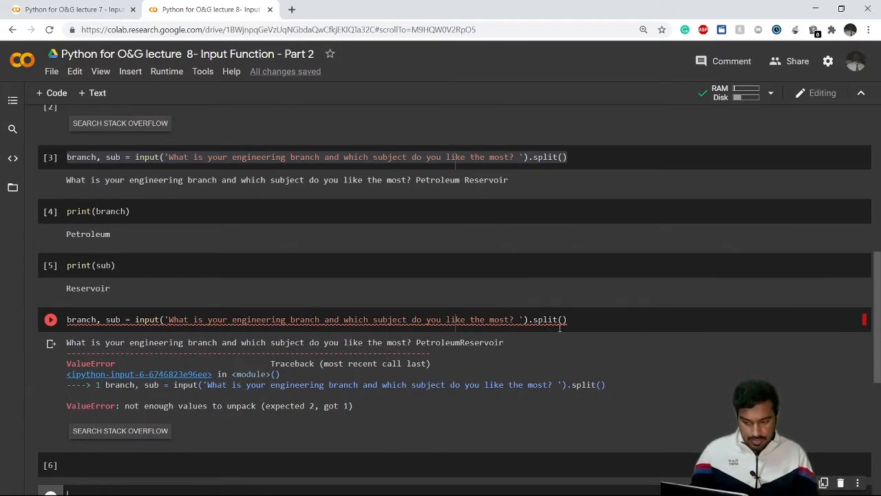
double_click(549, 319)
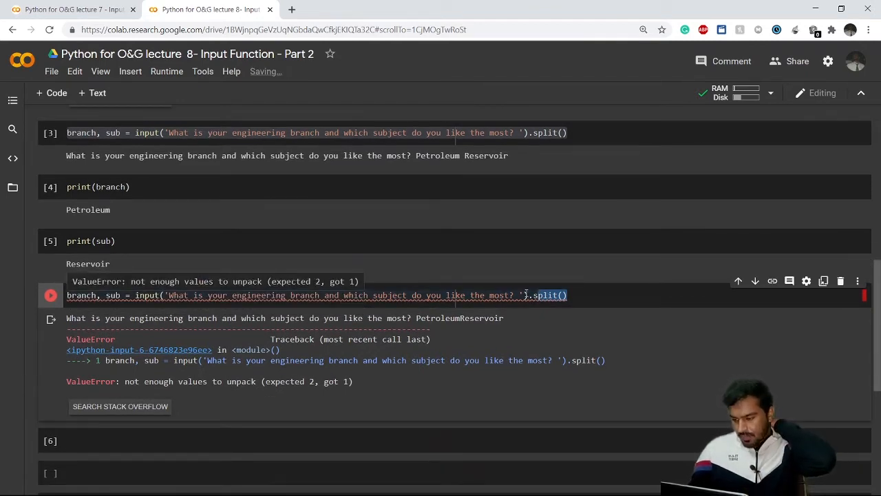
scroll(down, 3)
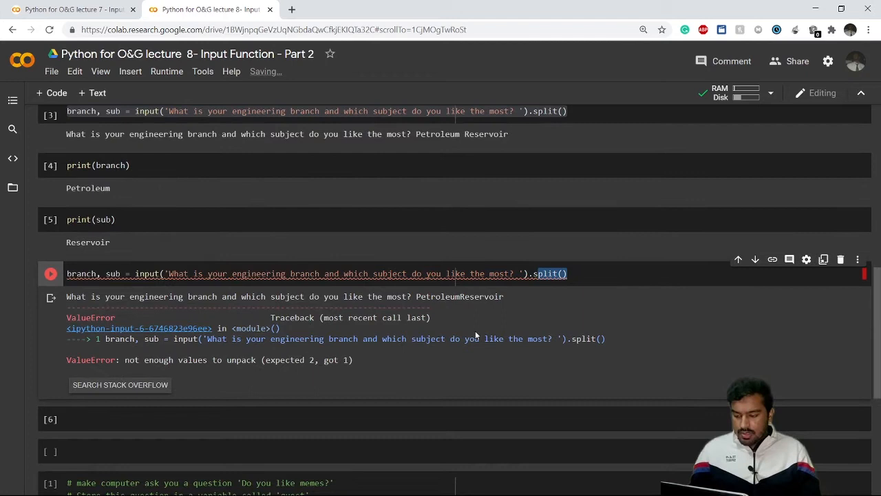
scroll(down, 3)
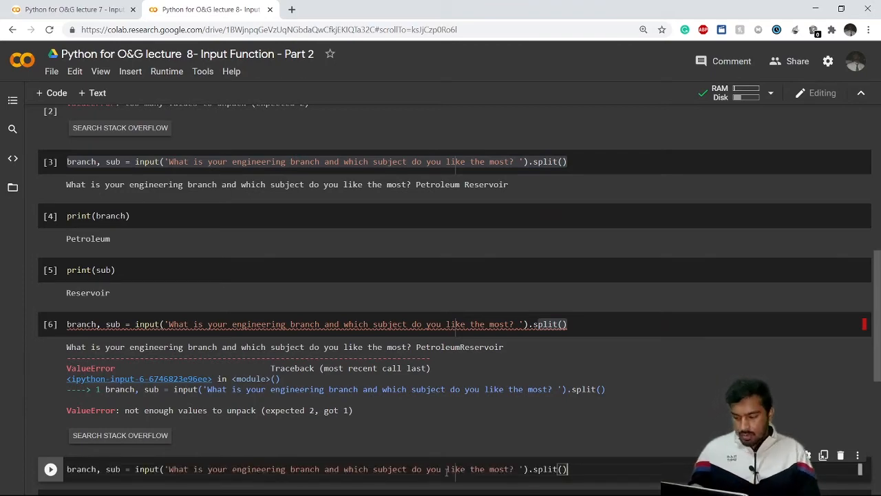
Change the separator to split(','), run the cell, and answer 'Civil, SOM'
scroll(down, 3)
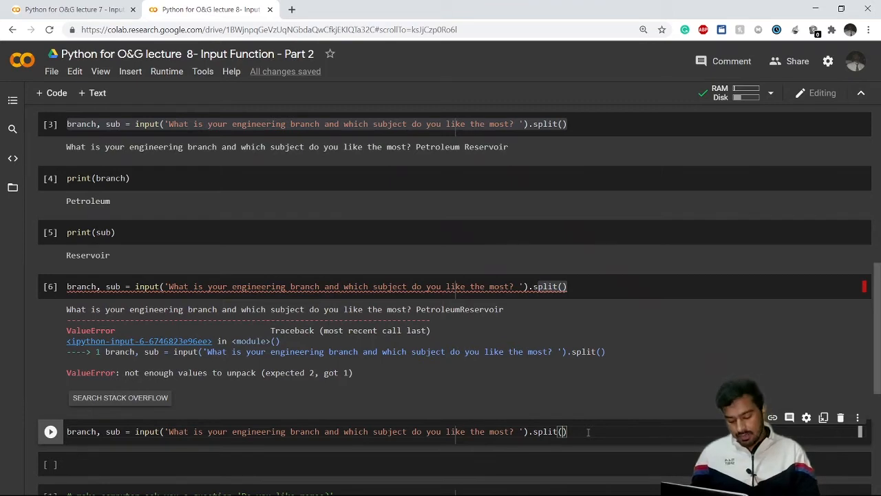
text(,')
text(P)
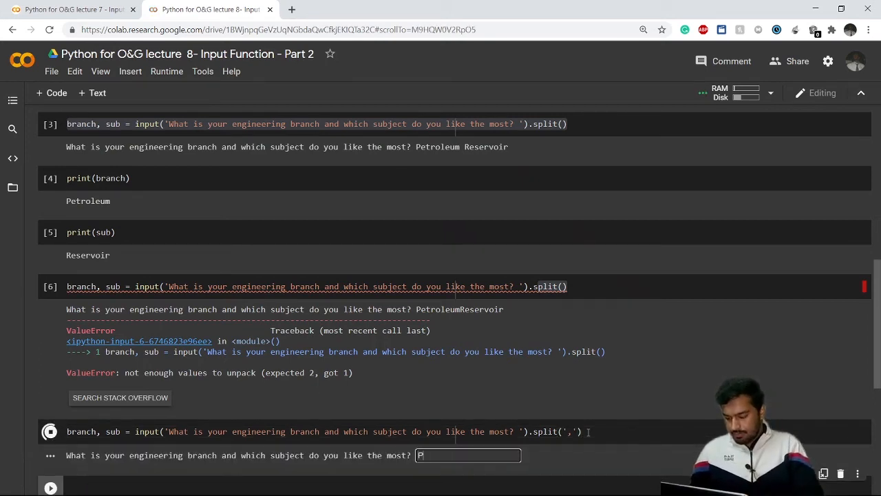
text(etrol)
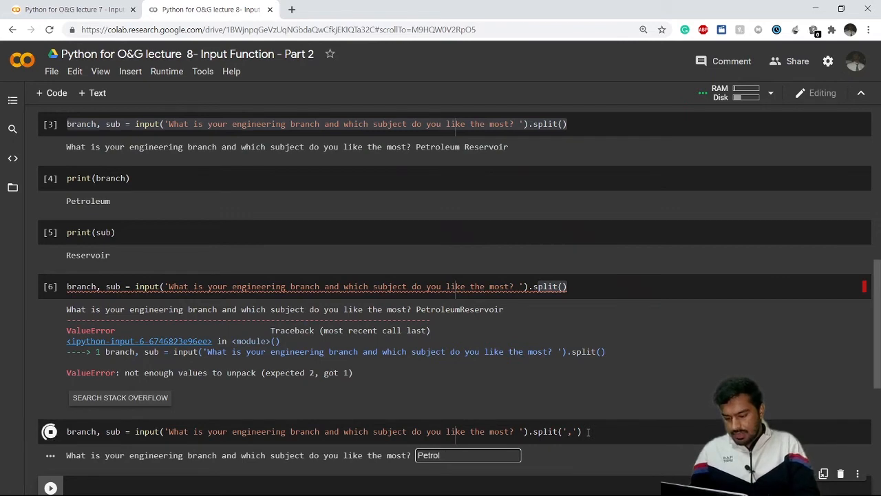
text(Civil)
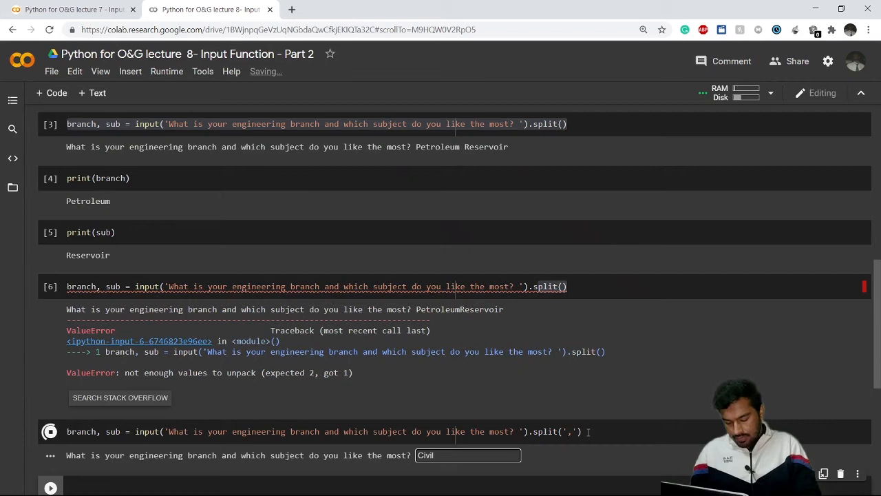
text(,)
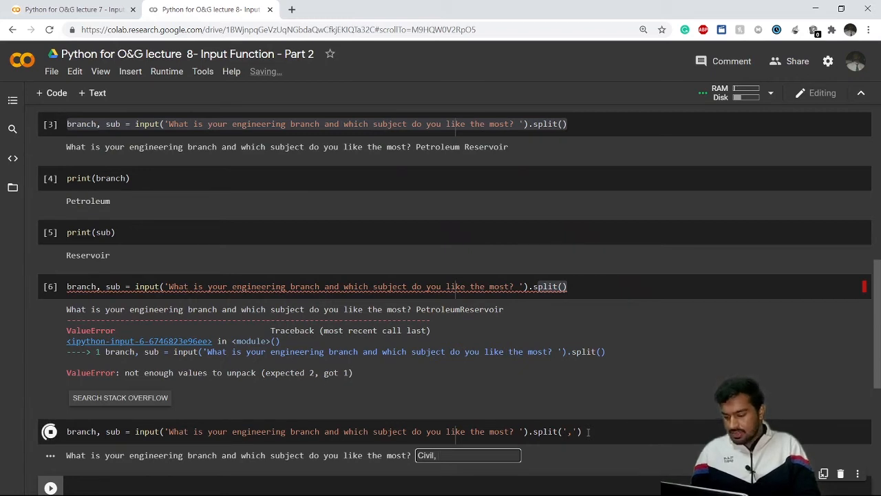
text(SOM)
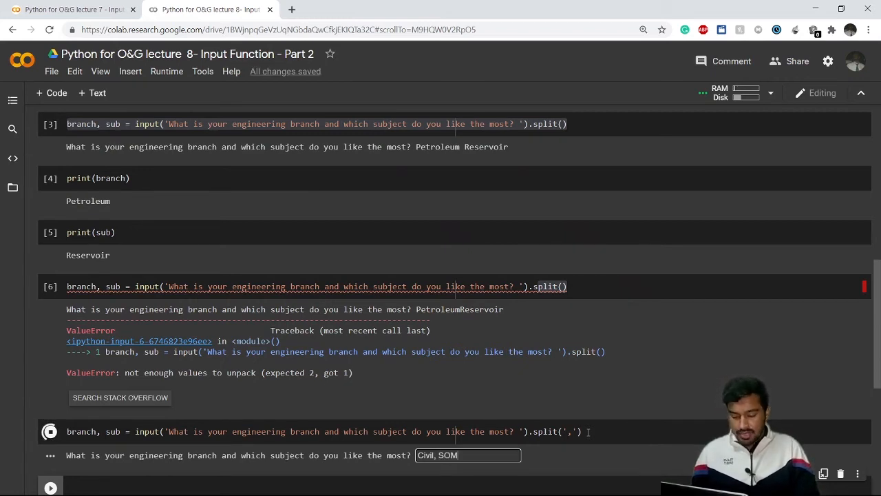
key(enter)
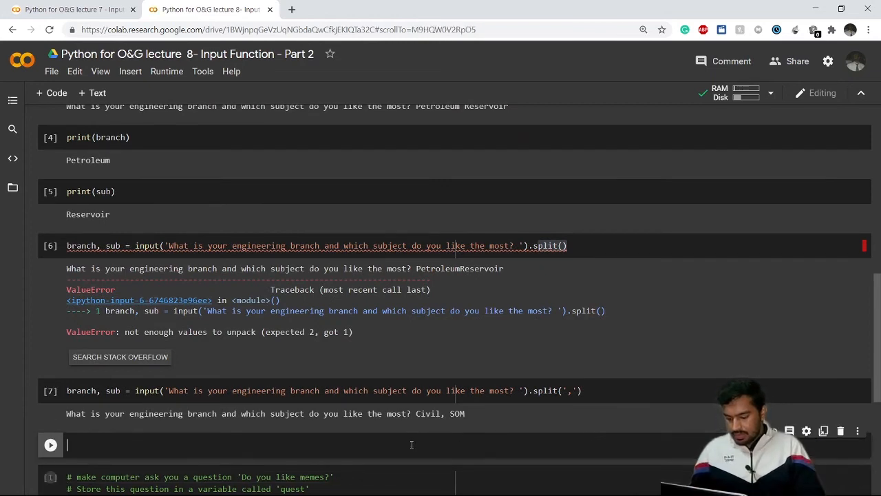
Print branch ('Civil') and sub ('SOM'), then enter the comma-split input line in a new cell
text(print())
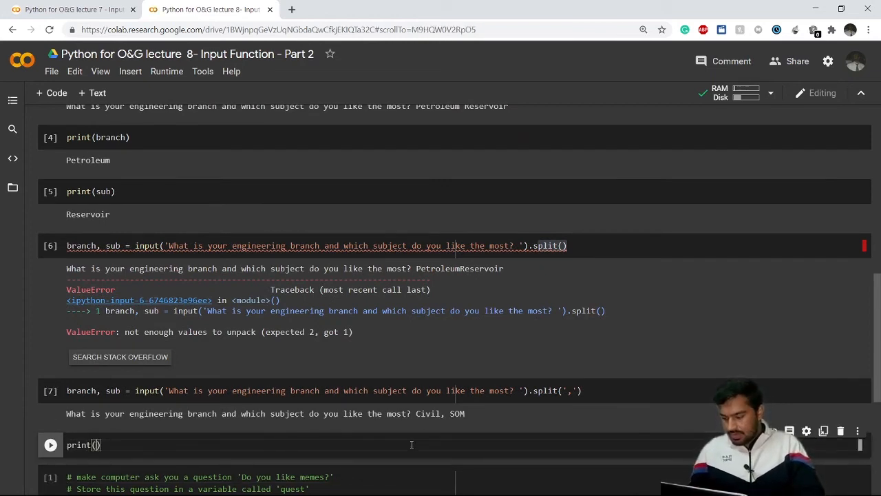
text(branch)
text(print)
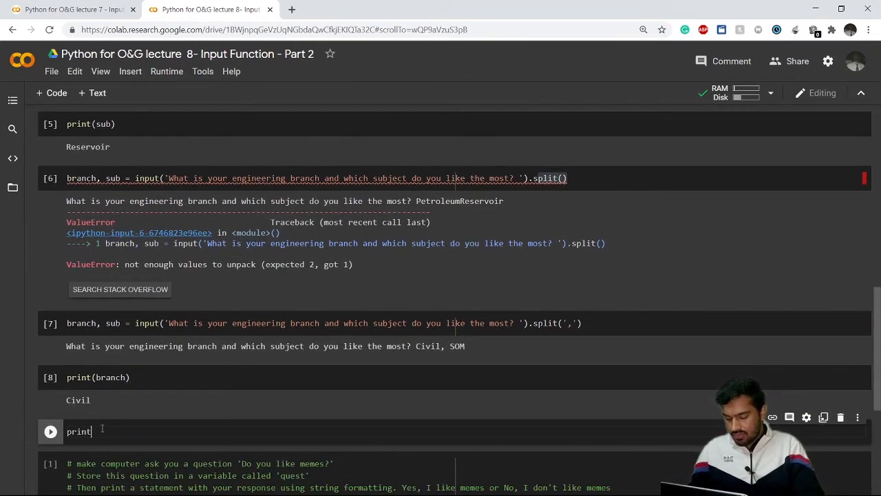
text((sub))
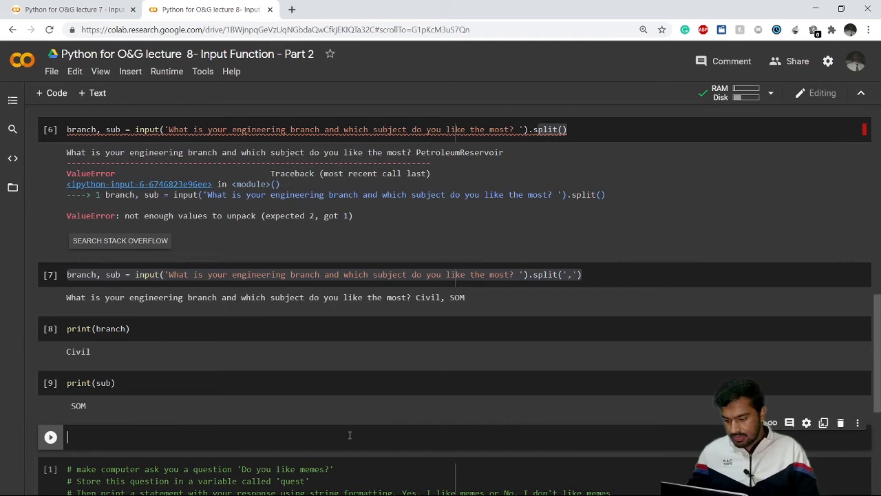
text(branch, sub = input('What is your engineering branch and which subject do you like the most? ').split(','))
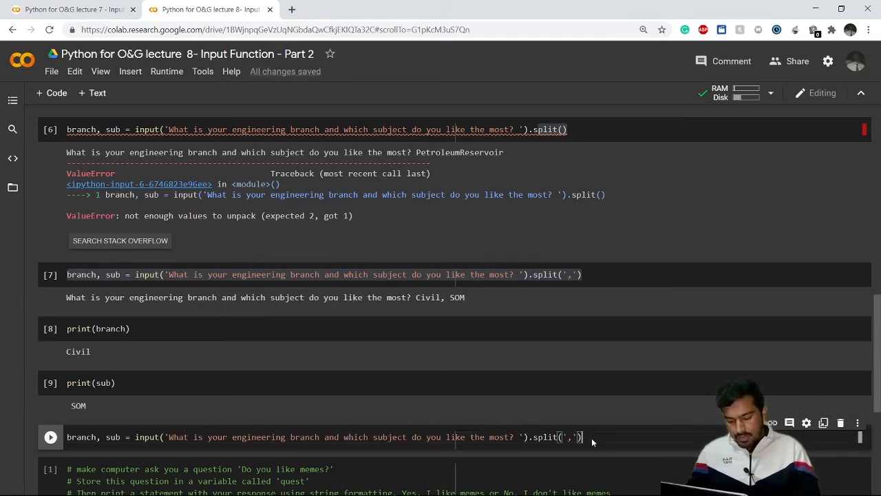
Run the comma-split cell answering 'Civil SOM' and inspect the not-enough-values ValueError
click(50, 436)
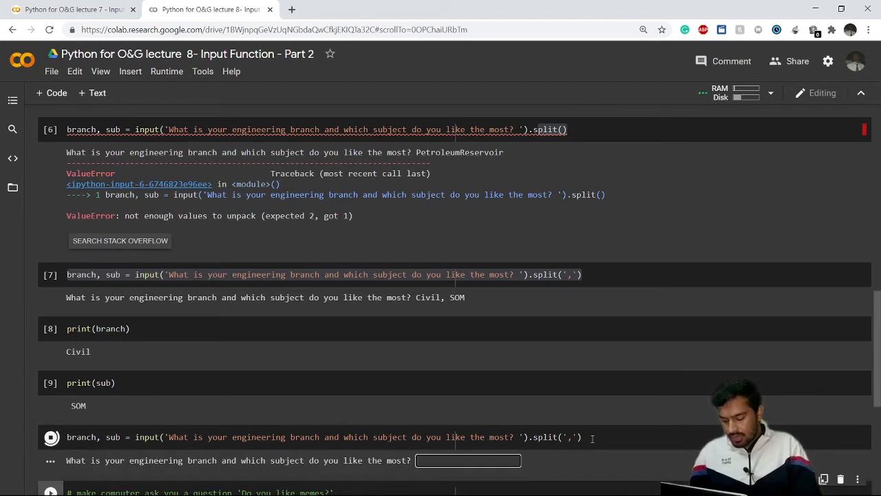
text(Civil SO)
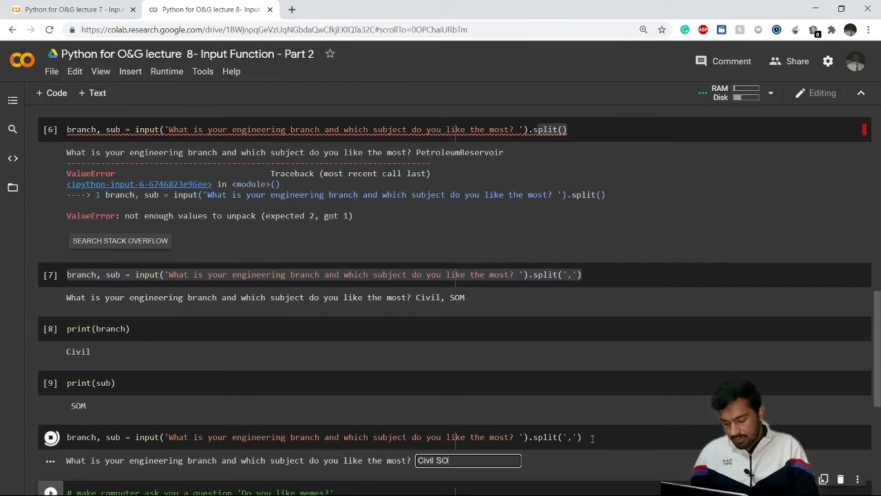
scroll(down, 3)
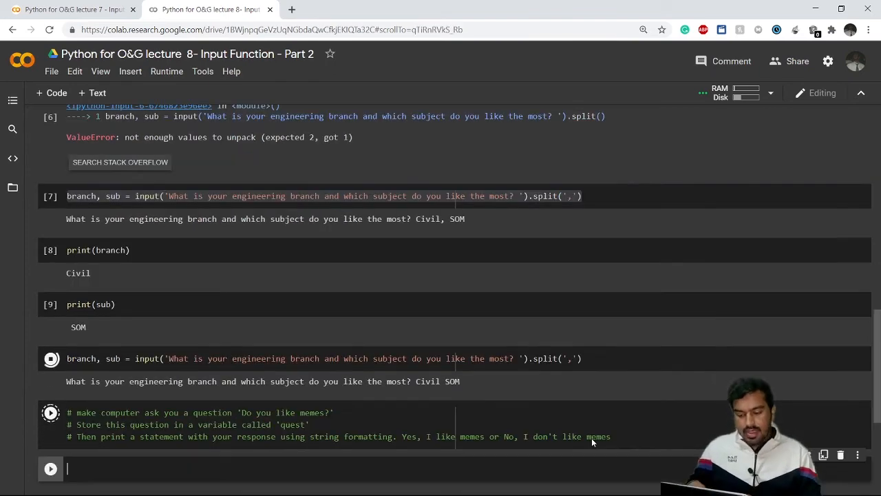
click(51, 358)
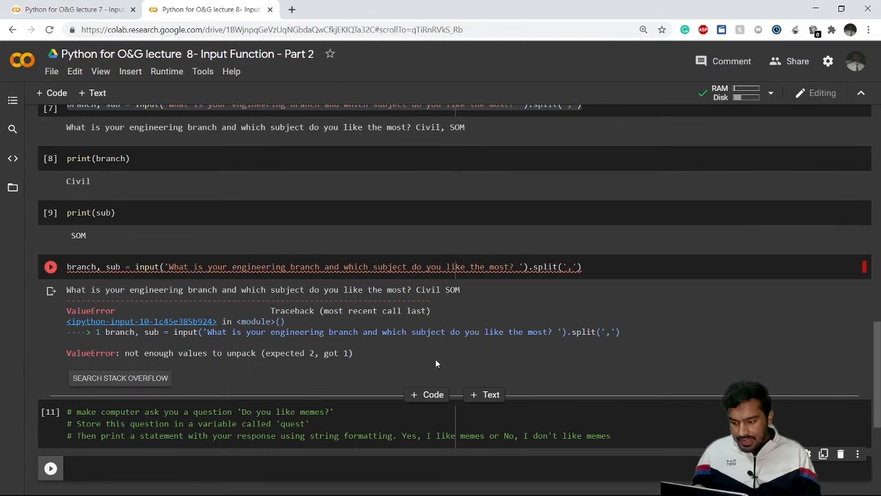
scroll(down, 3)
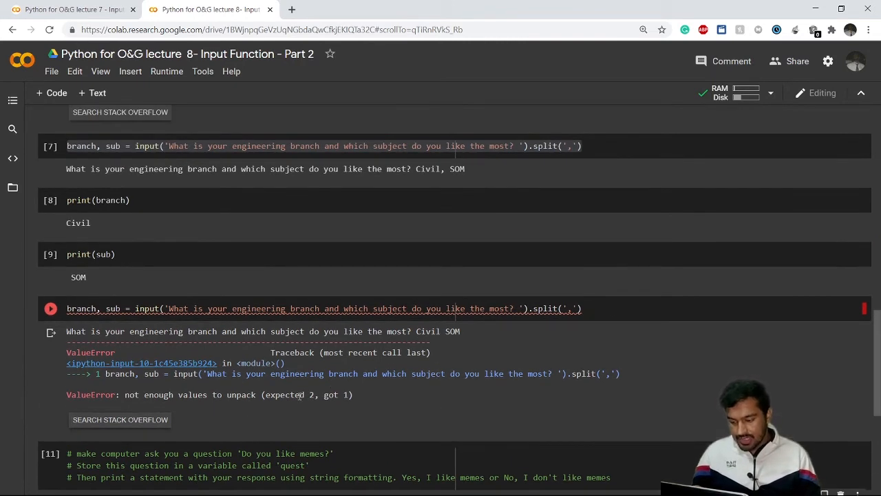
double_click(308, 395)
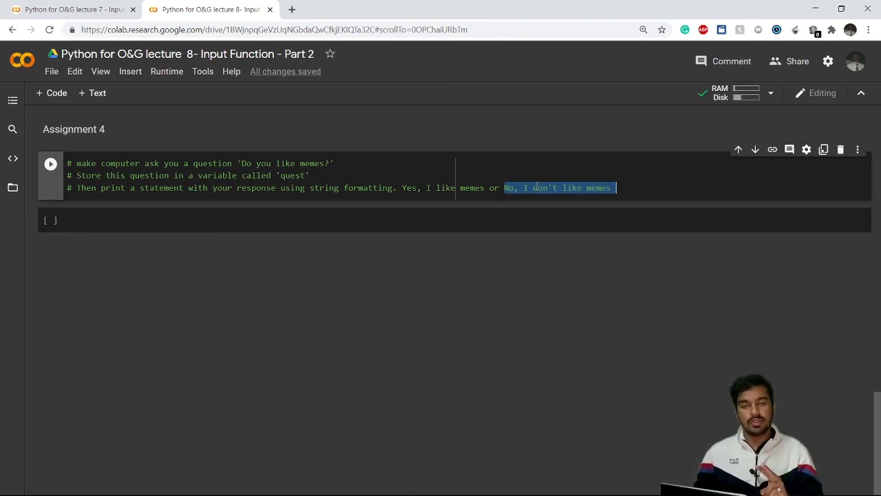
Click in the Assignment 4 memes comment to deselect the 'No, I don't like memes' text
click(501, 188)
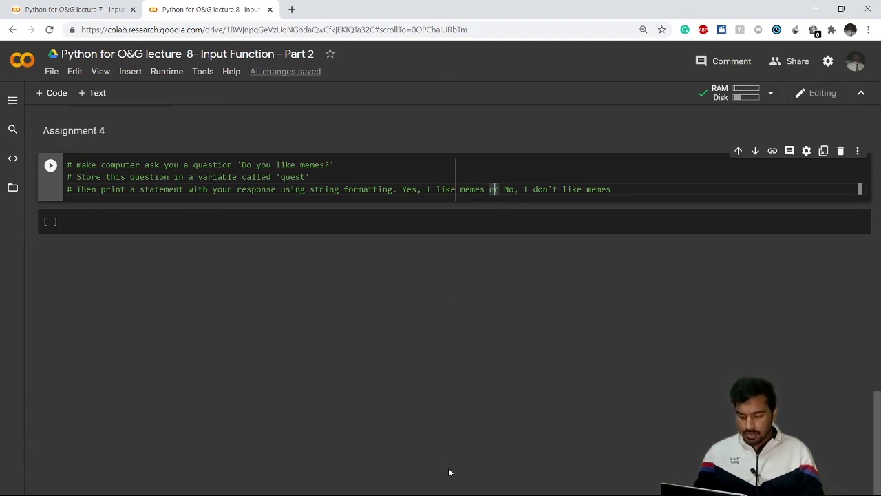
mouse_move(486, 485)
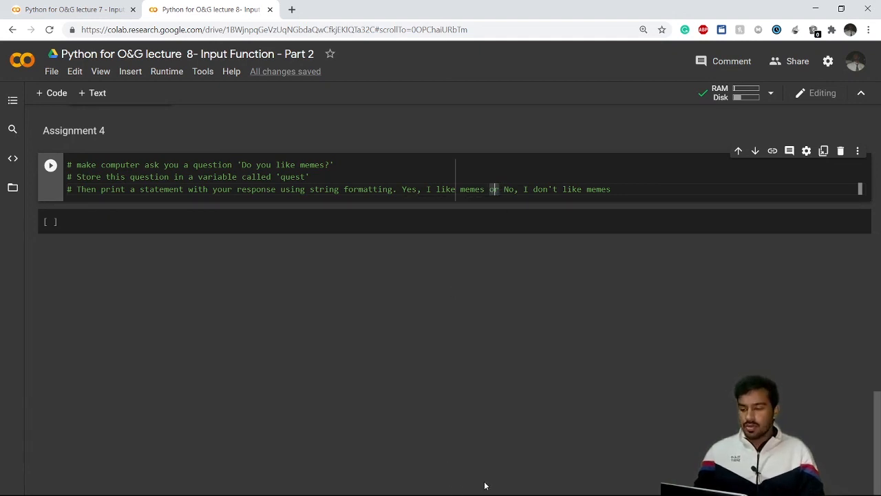